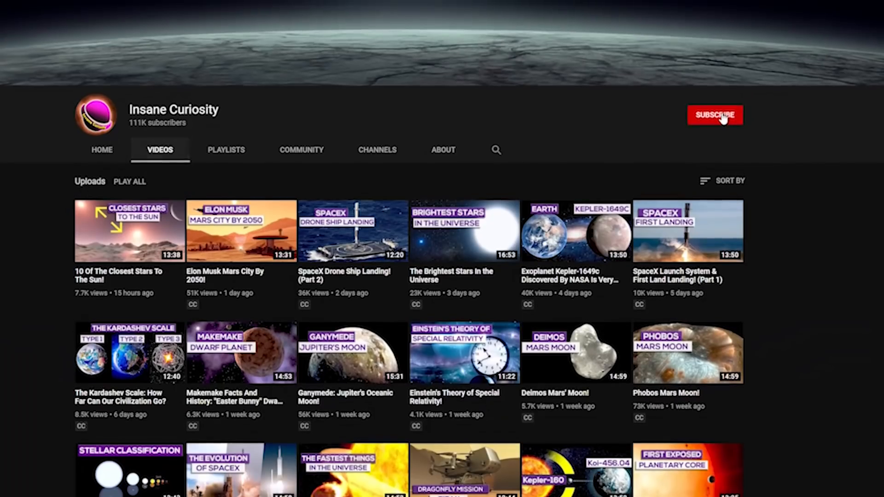
# Step: Subscribe to the Insane Curiosity channel and bring up its notification bell options
pyautogui.click(714, 115)
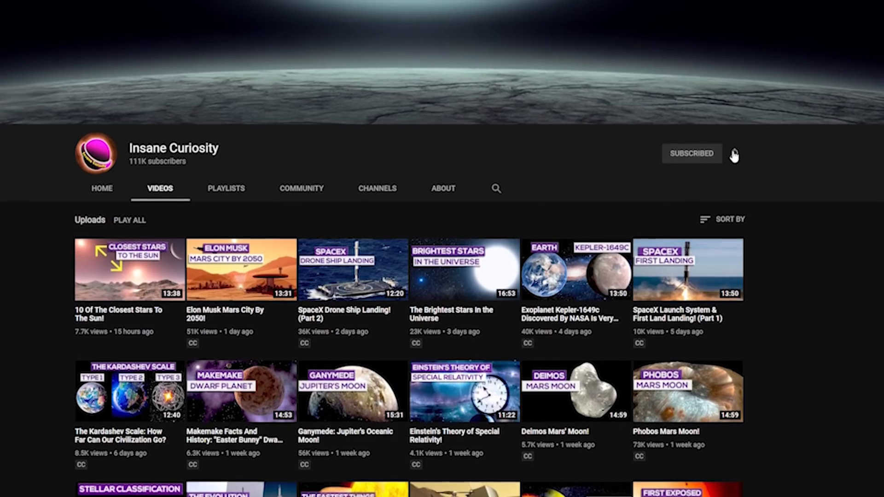
pyautogui.click(734, 154)
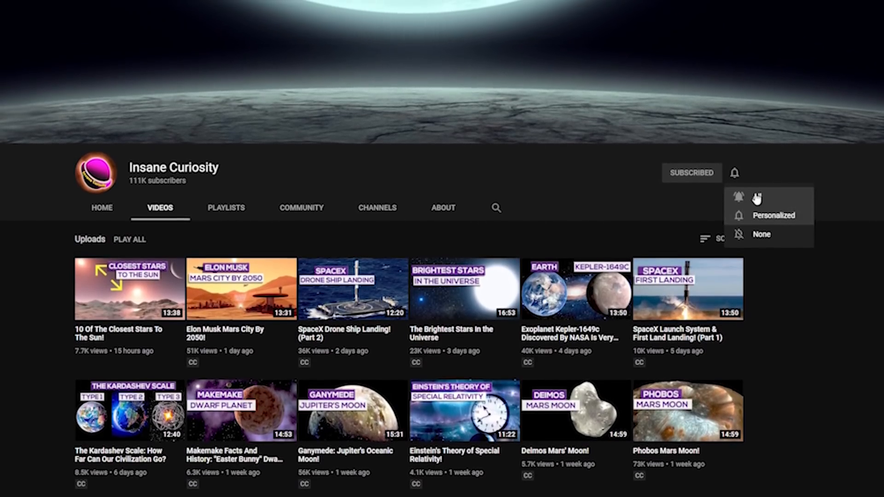